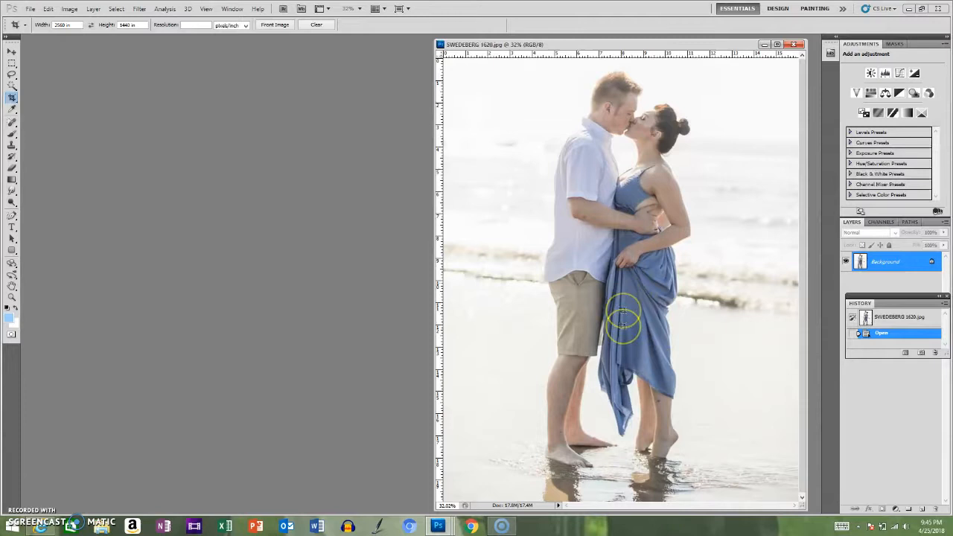
{"action": "mouse_move", "coordinate": [663, 127]}
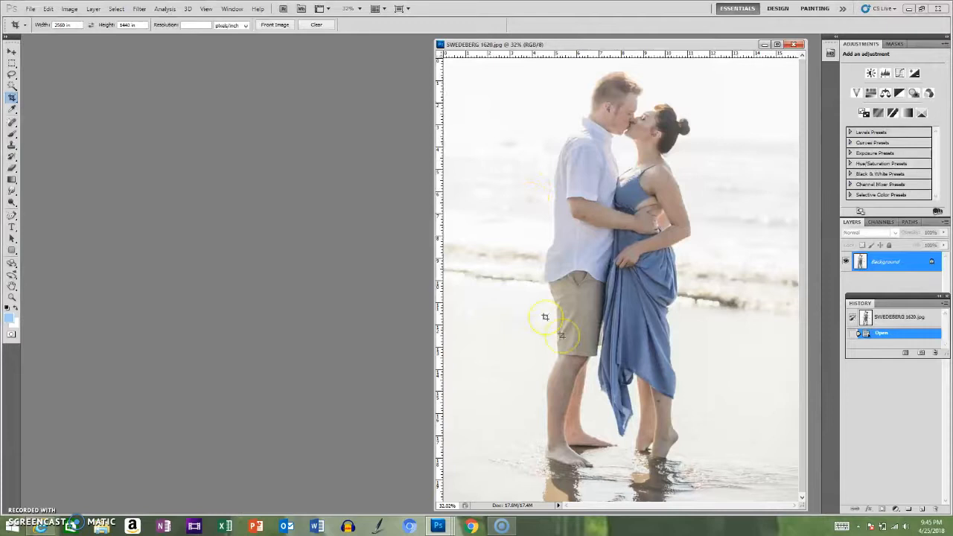
{"action": "mouse_move", "coordinate": [505, 358]}
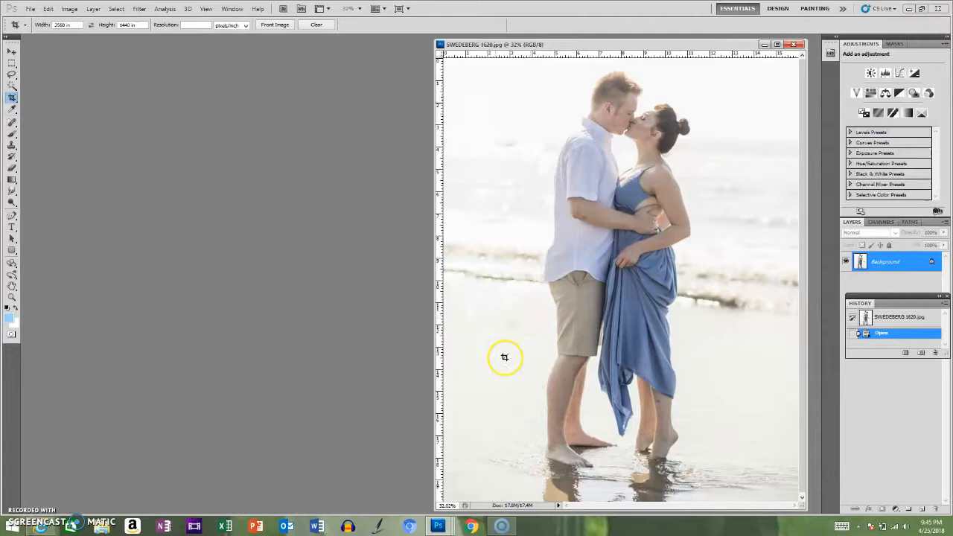
{"action": "mouse_move", "coordinate": [718, 274]}
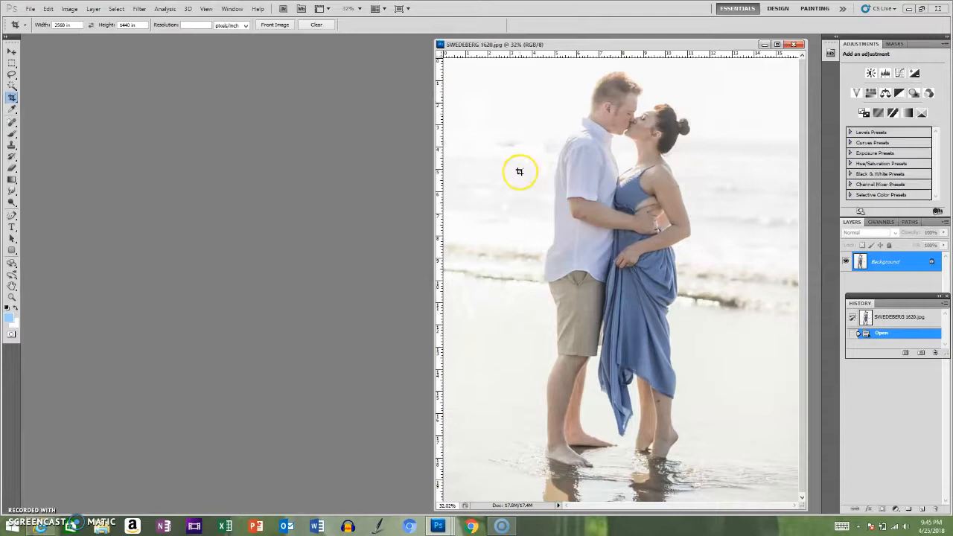
{"action": "mouse_move", "coordinate": [644, 262]}
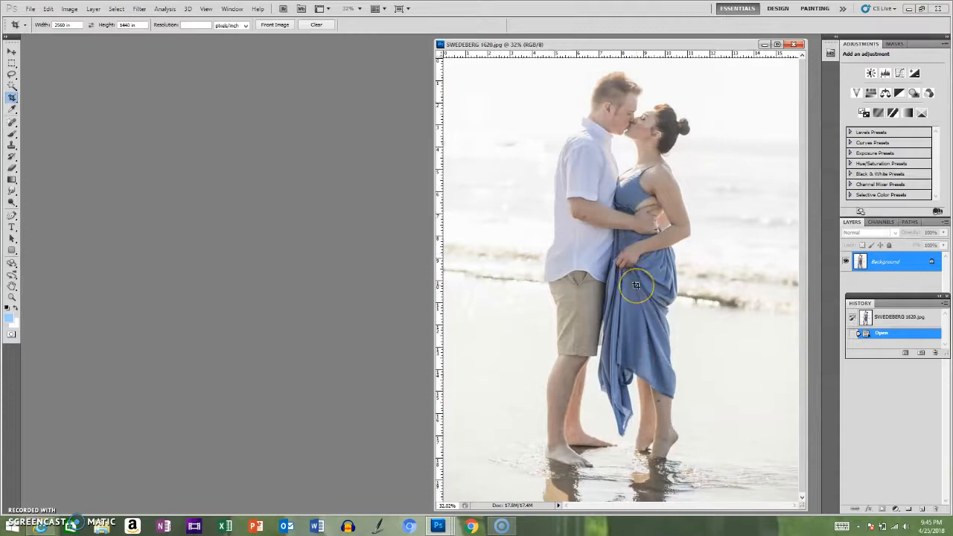
{"action": "mouse_move", "coordinate": [473, 465]}
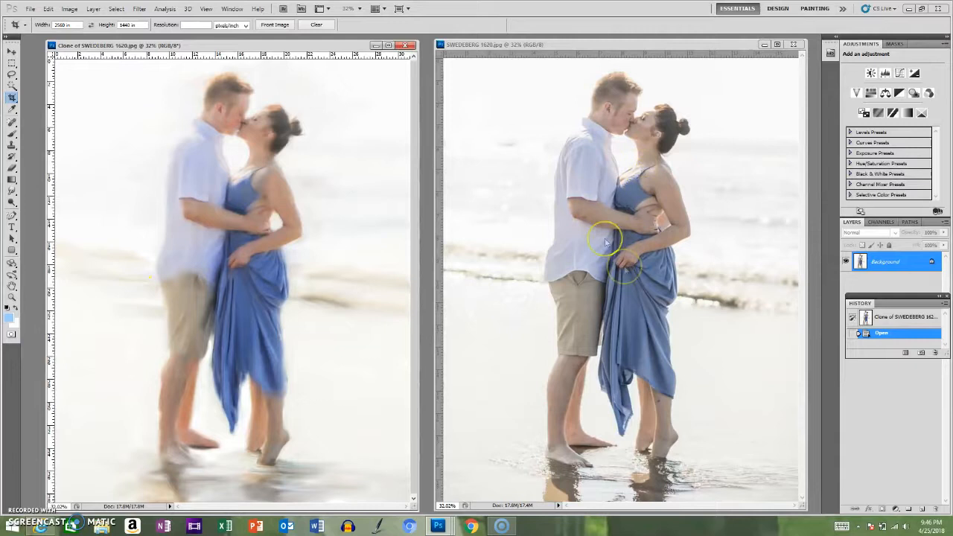
{"action": "mouse_move", "coordinate": [313, 380]}
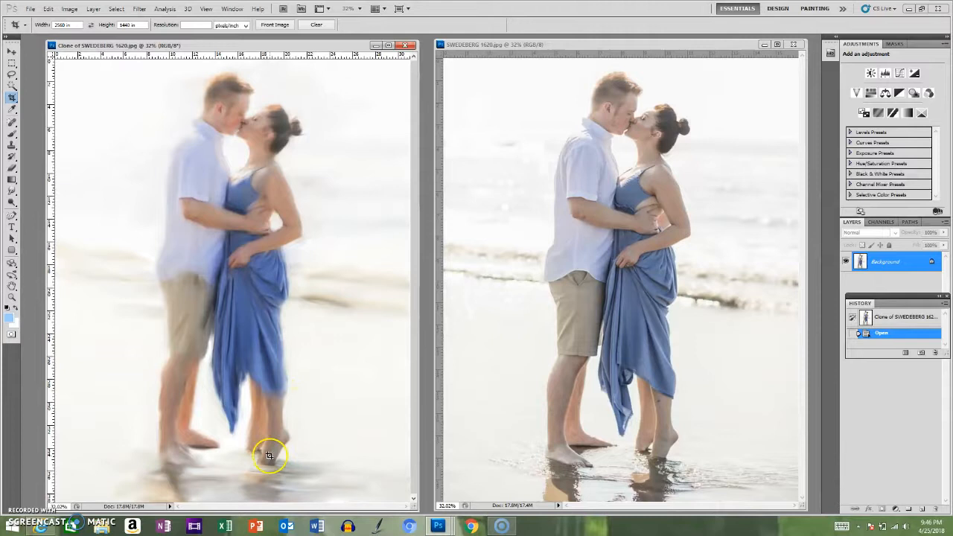
{"action": "mouse_move", "coordinate": [334, 113]}
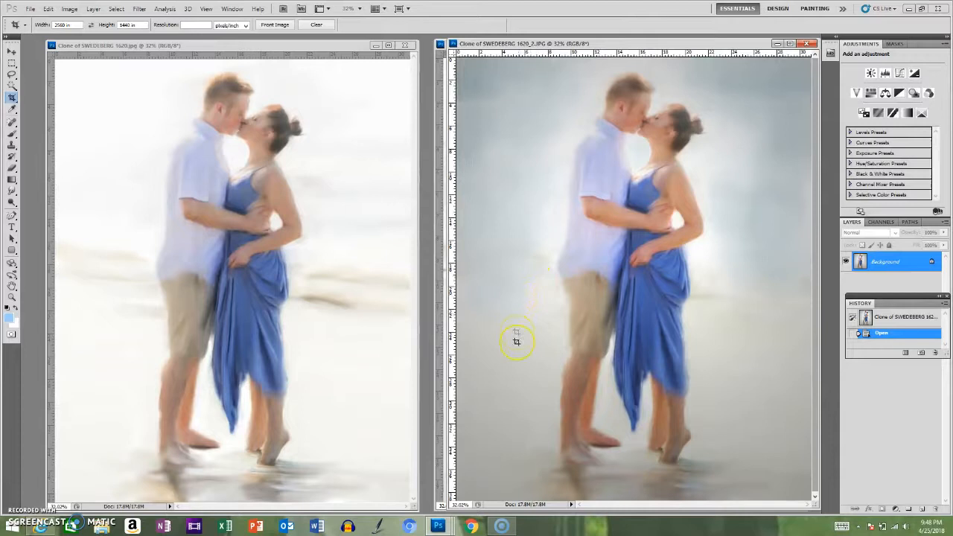
{"action": "mouse_move", "coordinate": [743, 355]}
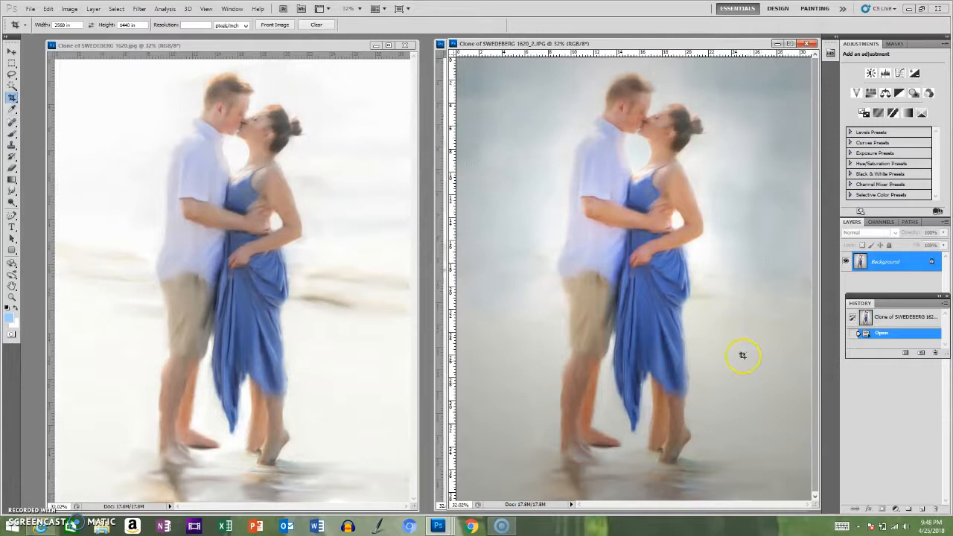
{"action": "mouse_move", "coordinate": [501, 107]}
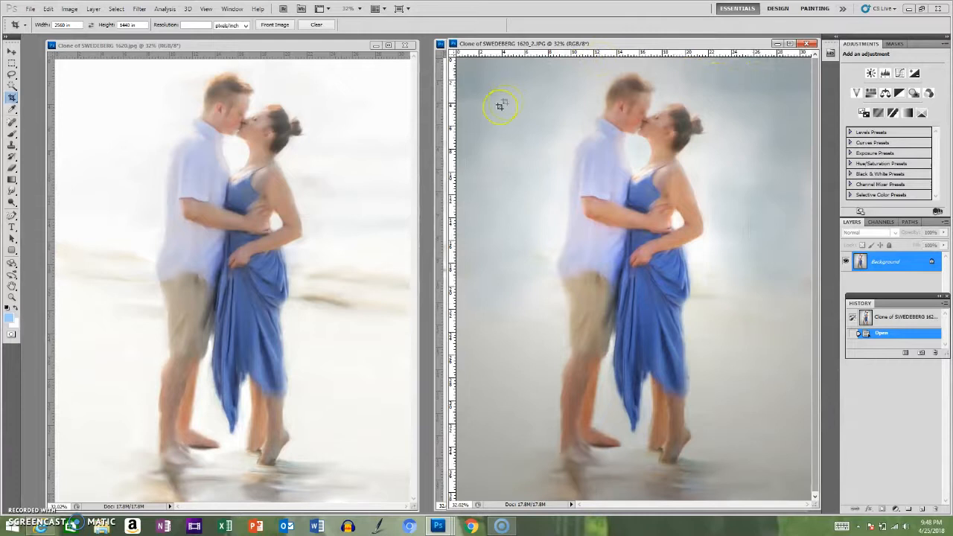
{"action": "mouse_move", "coordinate": [755, 446]}
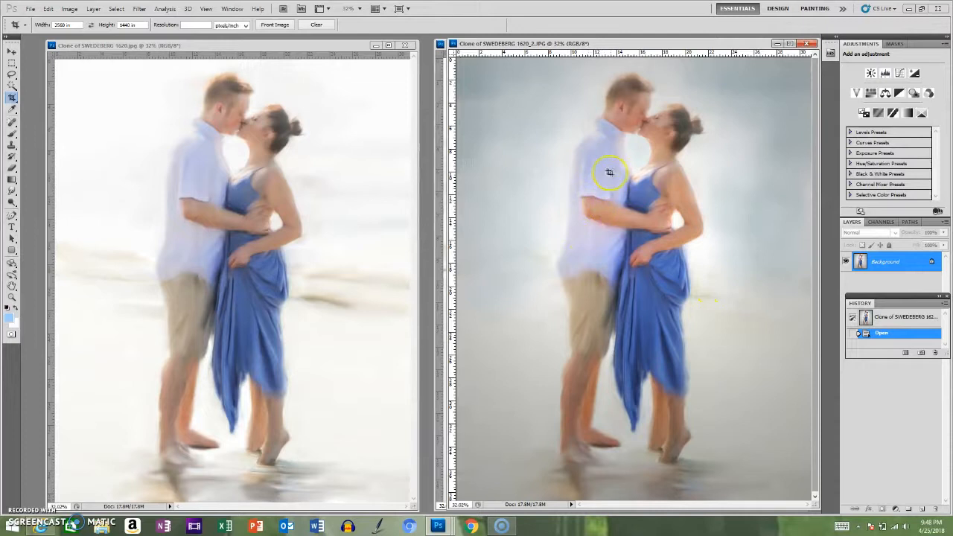
{"action": "mouse_move", "coordinate": [615, 252]}
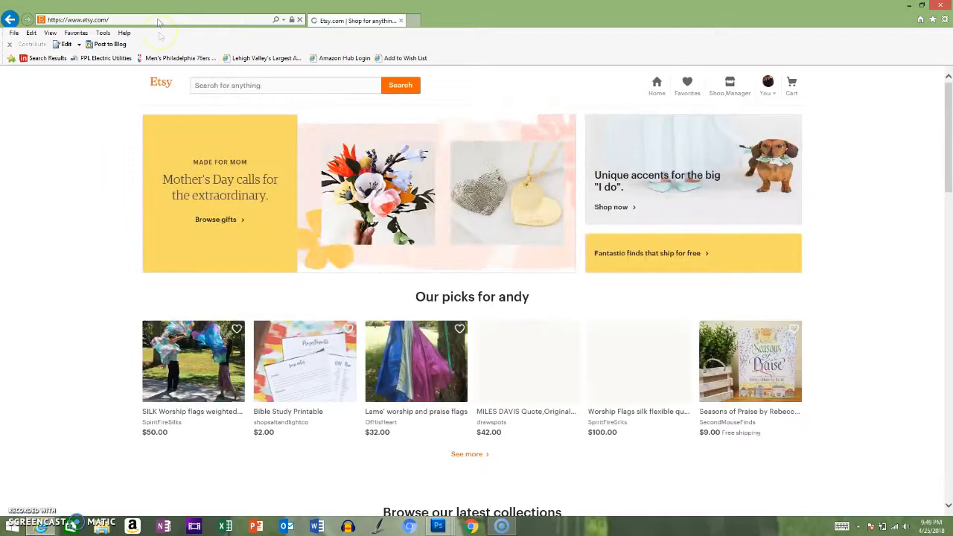
Search Etsy for the WCreativeWorks shop by typing 'wors' into the search box.
{"action": "left_click", "coordinate": [285, 85]}
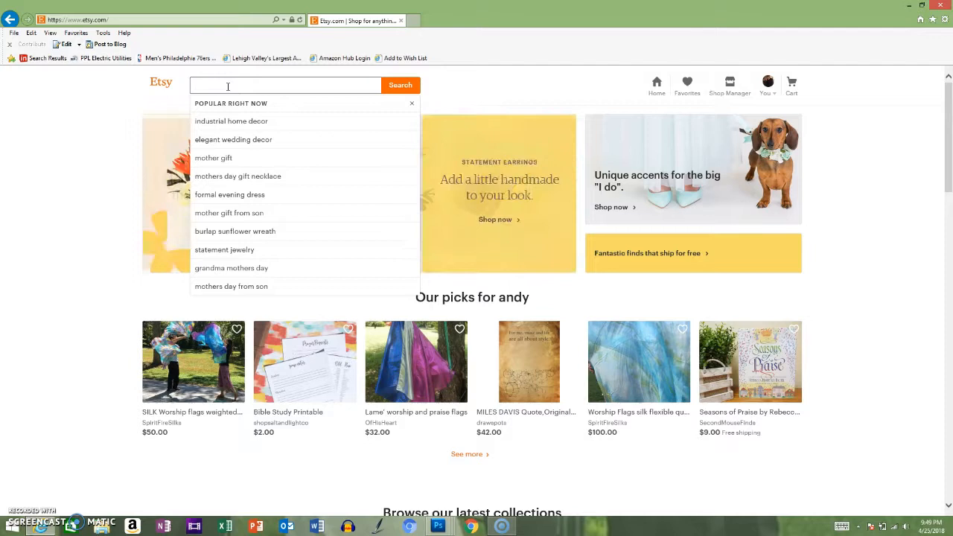
{"action": "type", "text": "wors"}
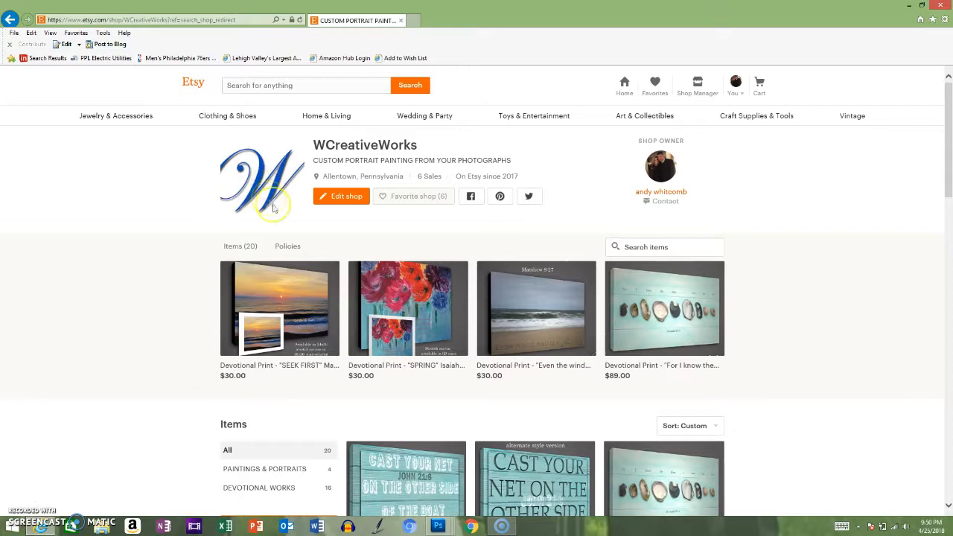
{"action": "scroll", "scroll_direction": "down", "scroll_amount": 3}
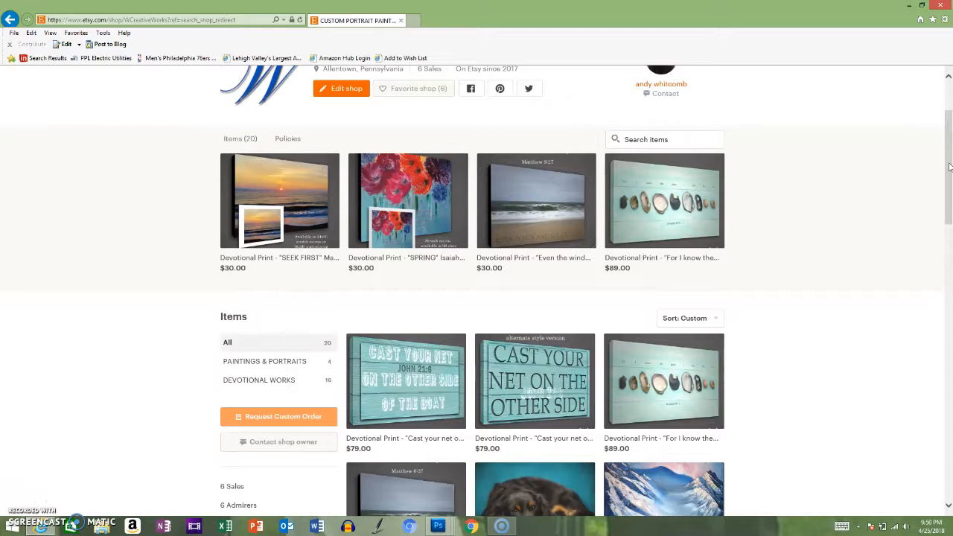
{"action": "mouse_move", "coordinate": [650, 236]}
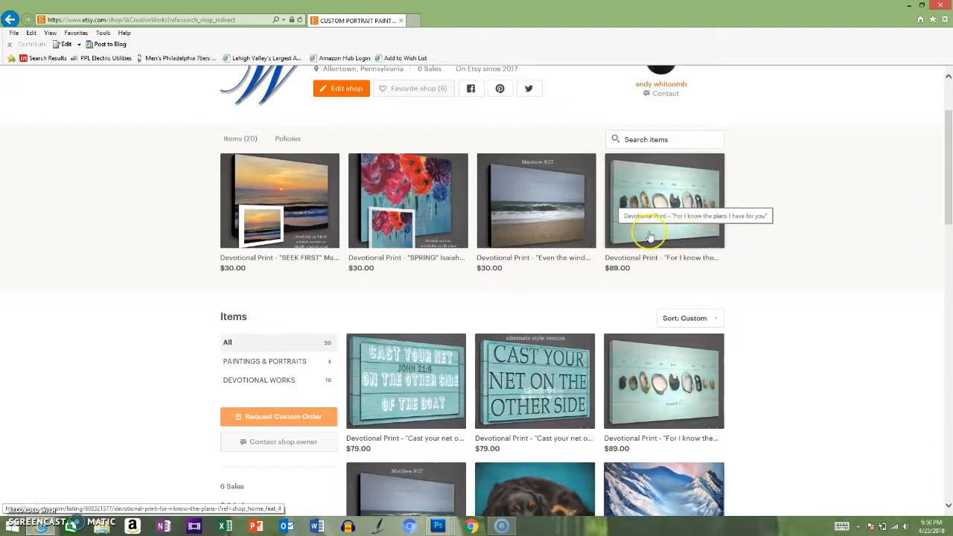
{"action": "mouse_move", "coordinate": [427, 201]}
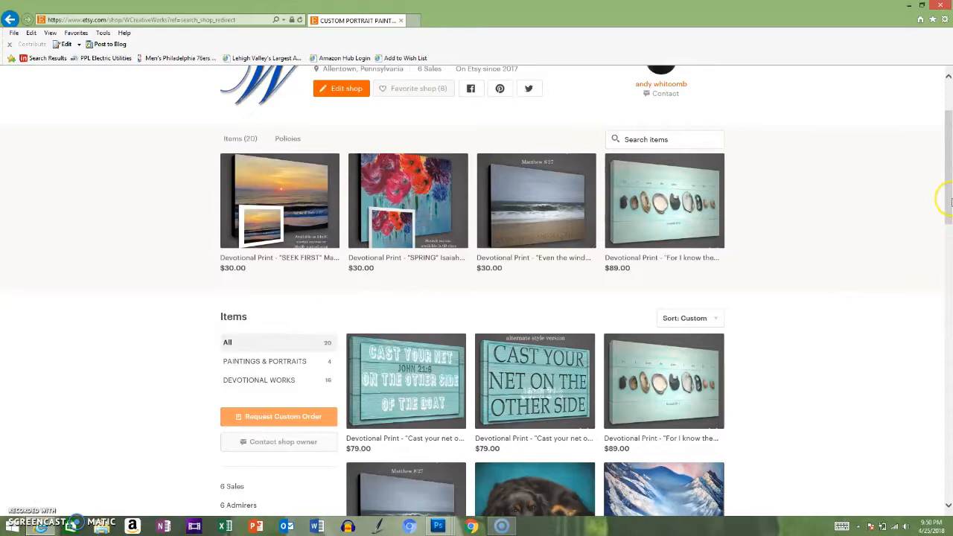
Scroll the shop items and open the 'CUSTOM PAINTINGS & PORTRAITS - Weddings' listing.
{"action": "scroll", "scroll_direction": "down", "scroll_amount": 3}
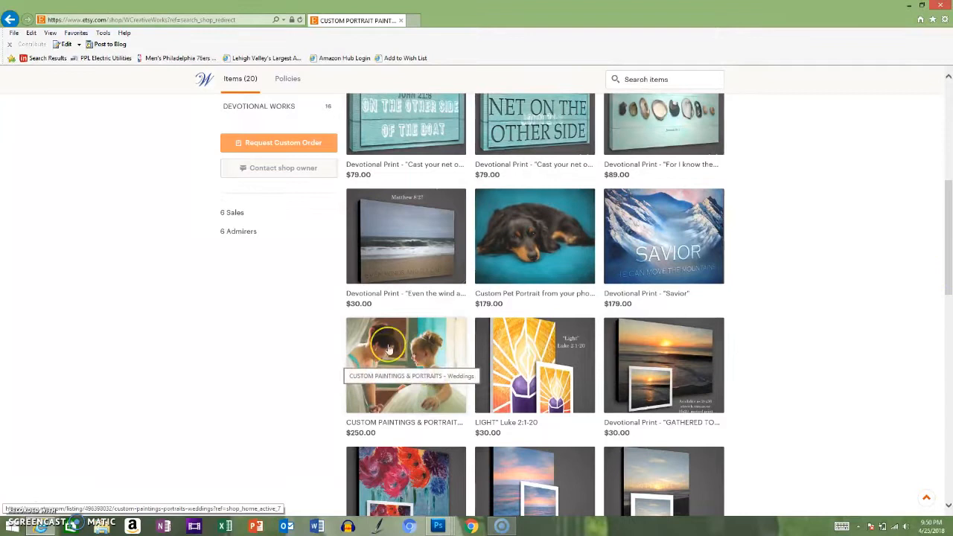
{"action": "mouse_move", "coordinate": [413, 355]}
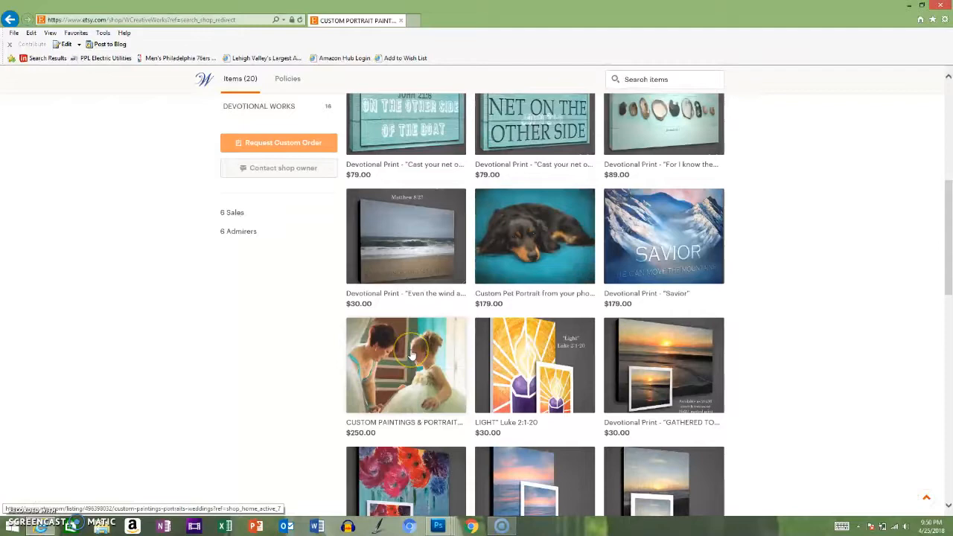
{"action": "left_click", "coordinate": [406, 365]}
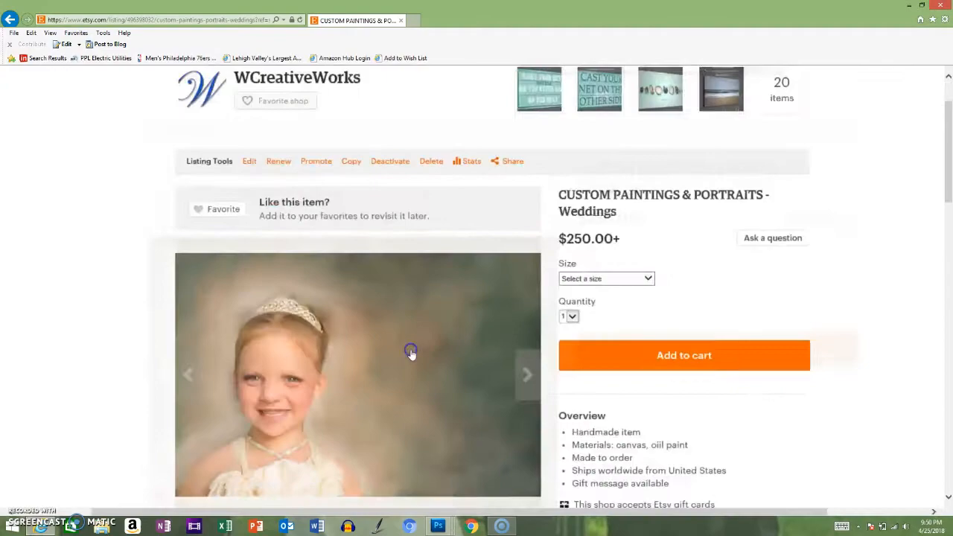
Page through the listing's sample portraits up to the mother and flower girl painting.
{"action": "scroll", "scroll_direction": "down", "scroll_amount": 3}
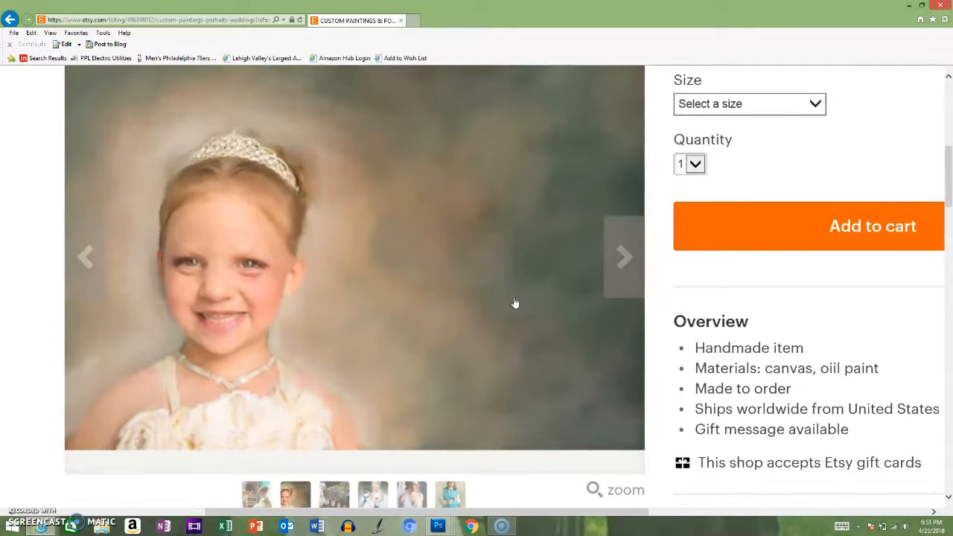
{"action": "left_click", "coordinate": [85, 257]}
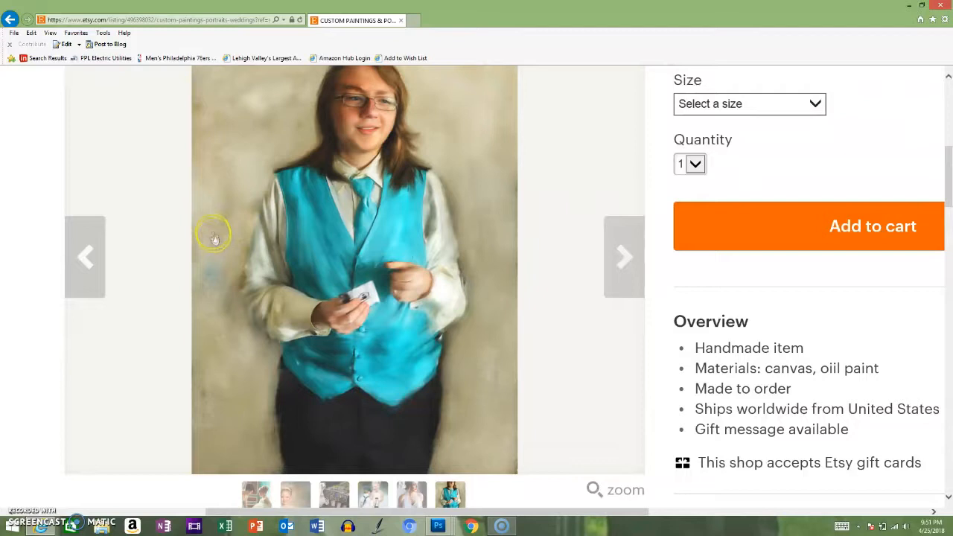
{"action": "mouse_move", "coordinate": [330, 132]}
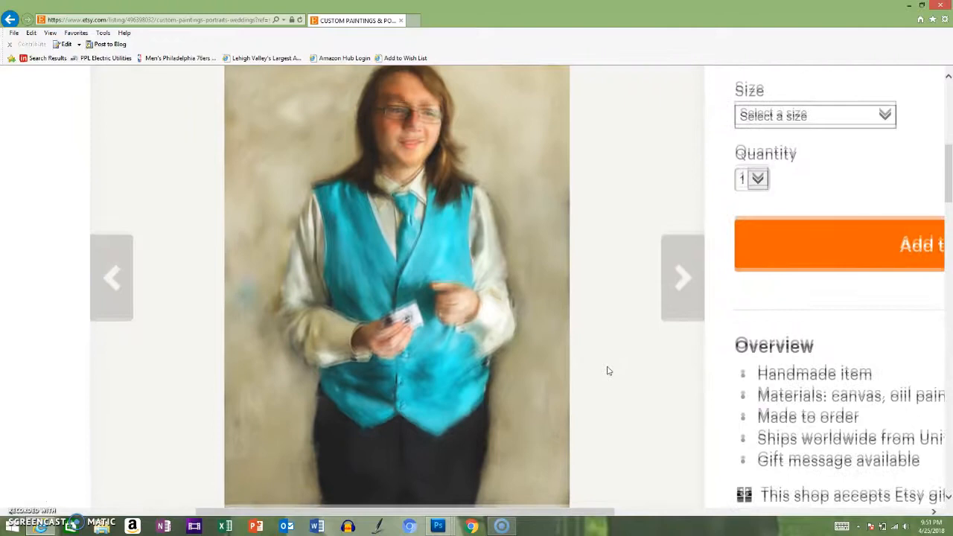
{"action": "left_click", "coordinate": [661, 262]}
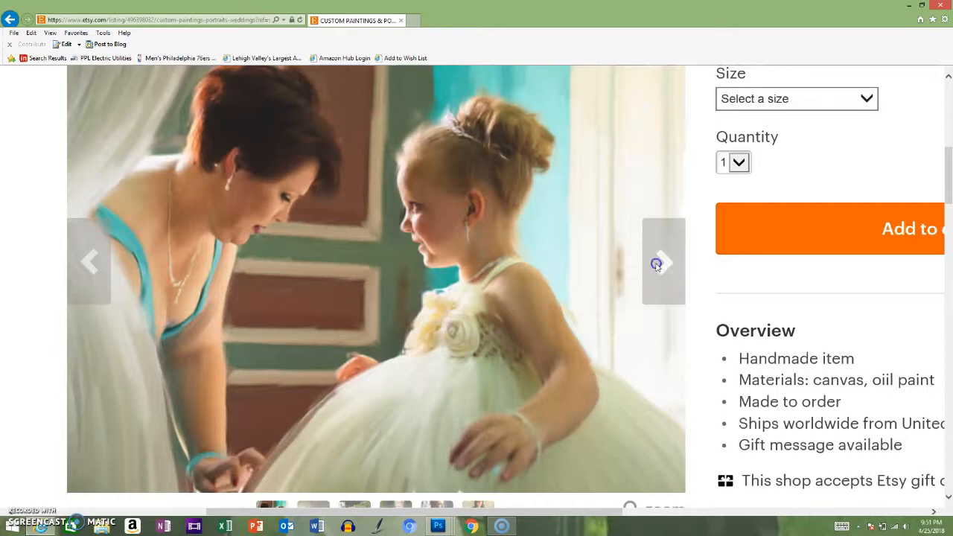